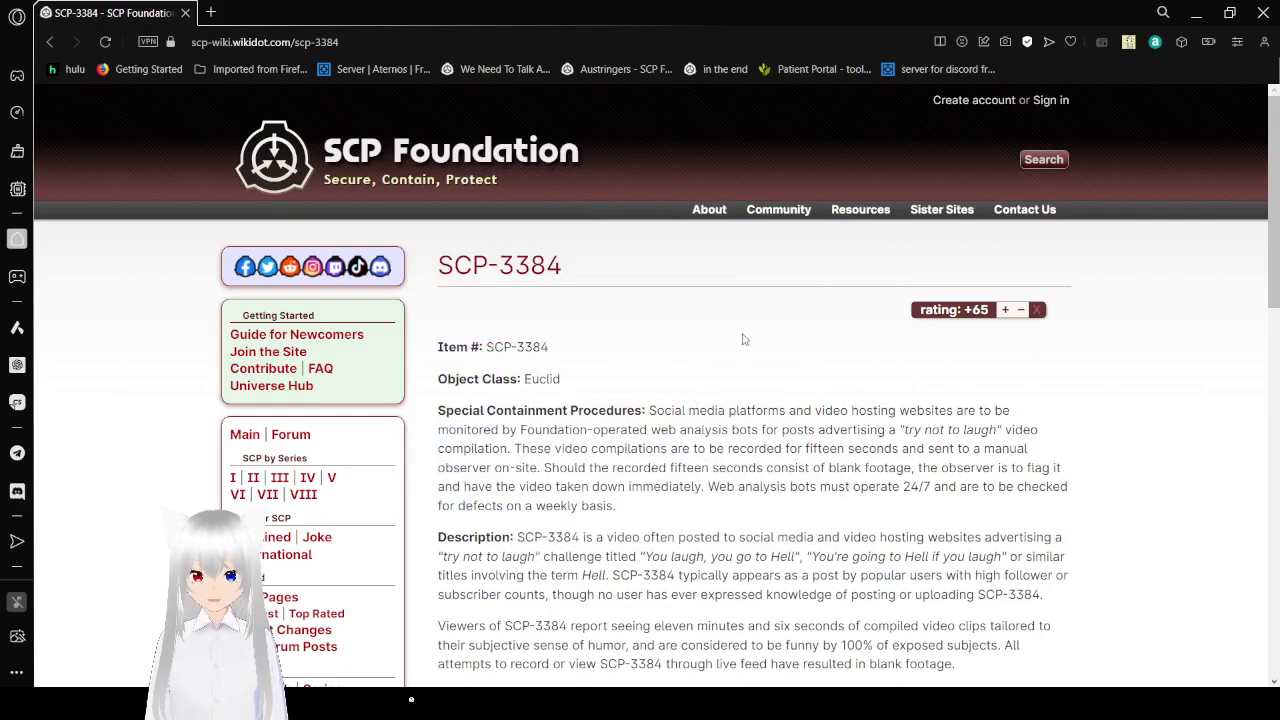
scroll(down, 3)
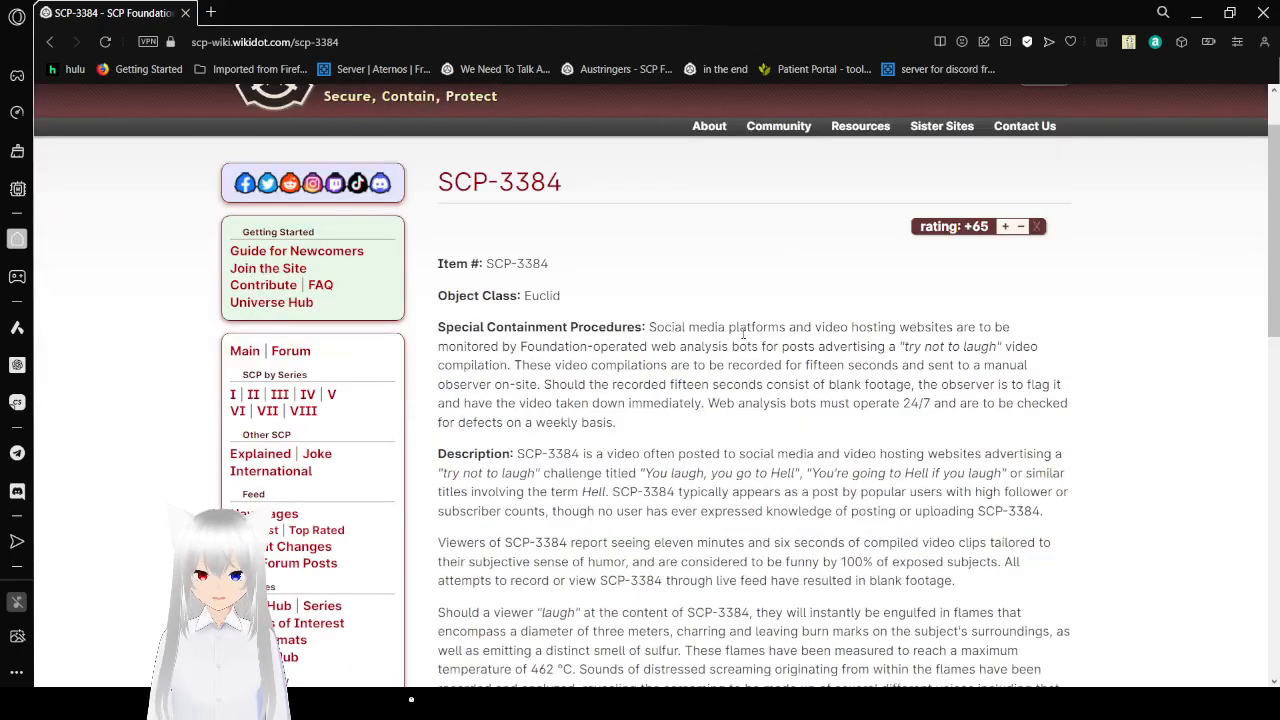
scroll(down, 3)
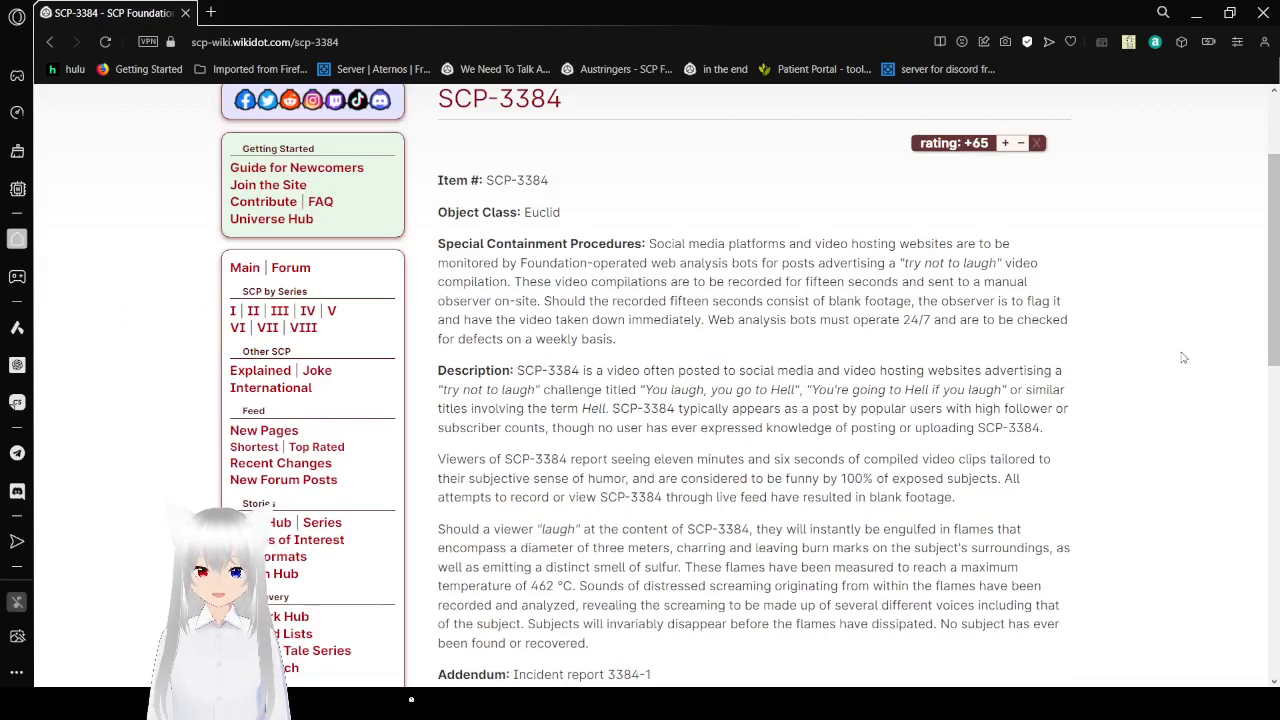
mouse_move(1178, 358)
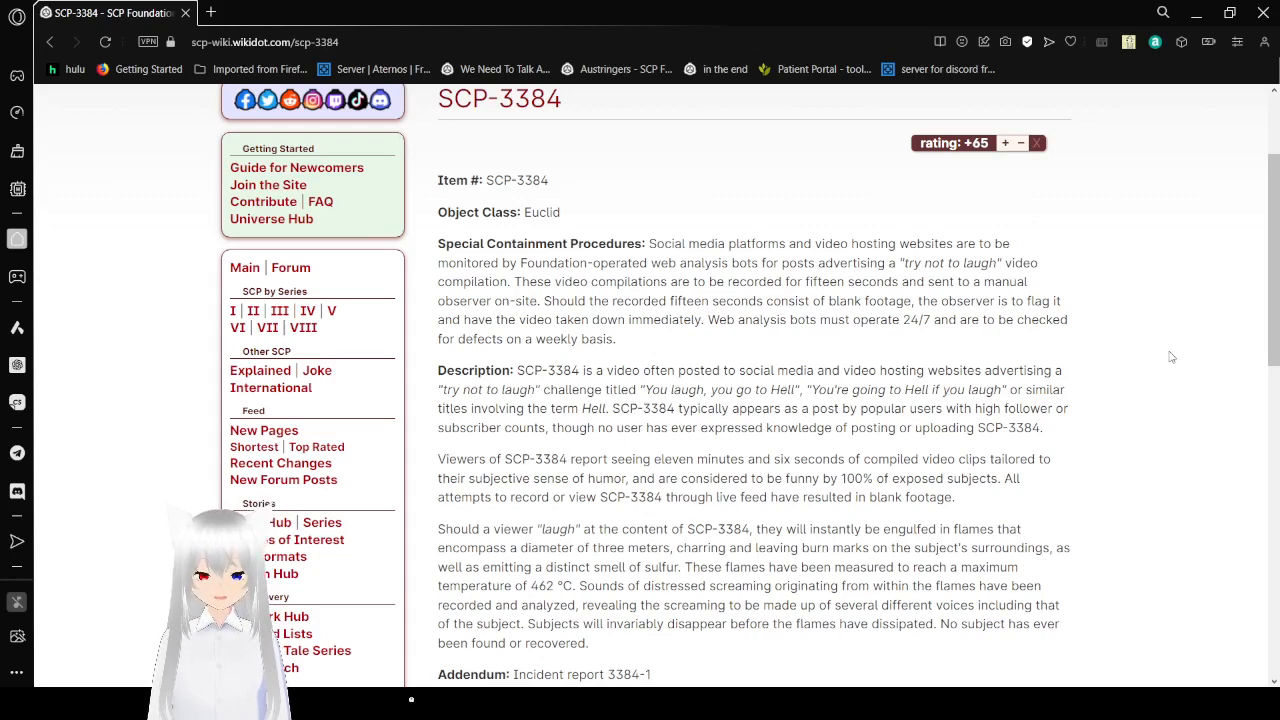
scroll(down, 3)
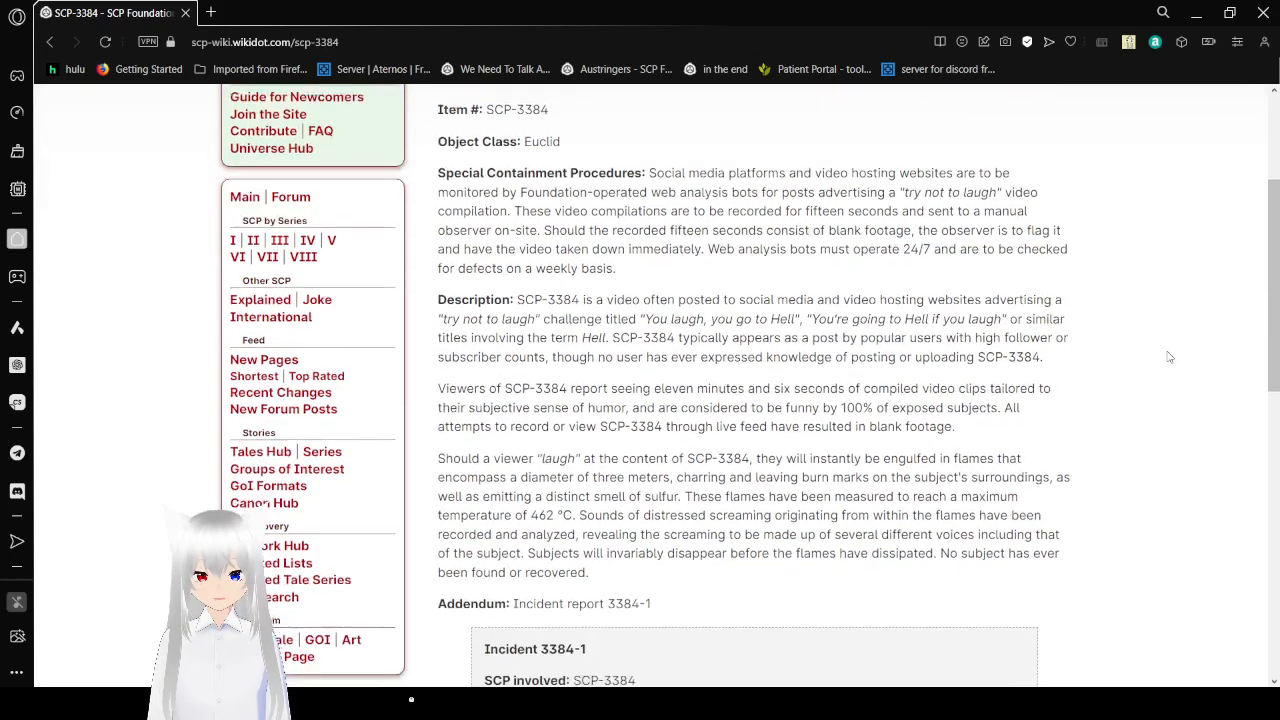
scroll(down, 3)
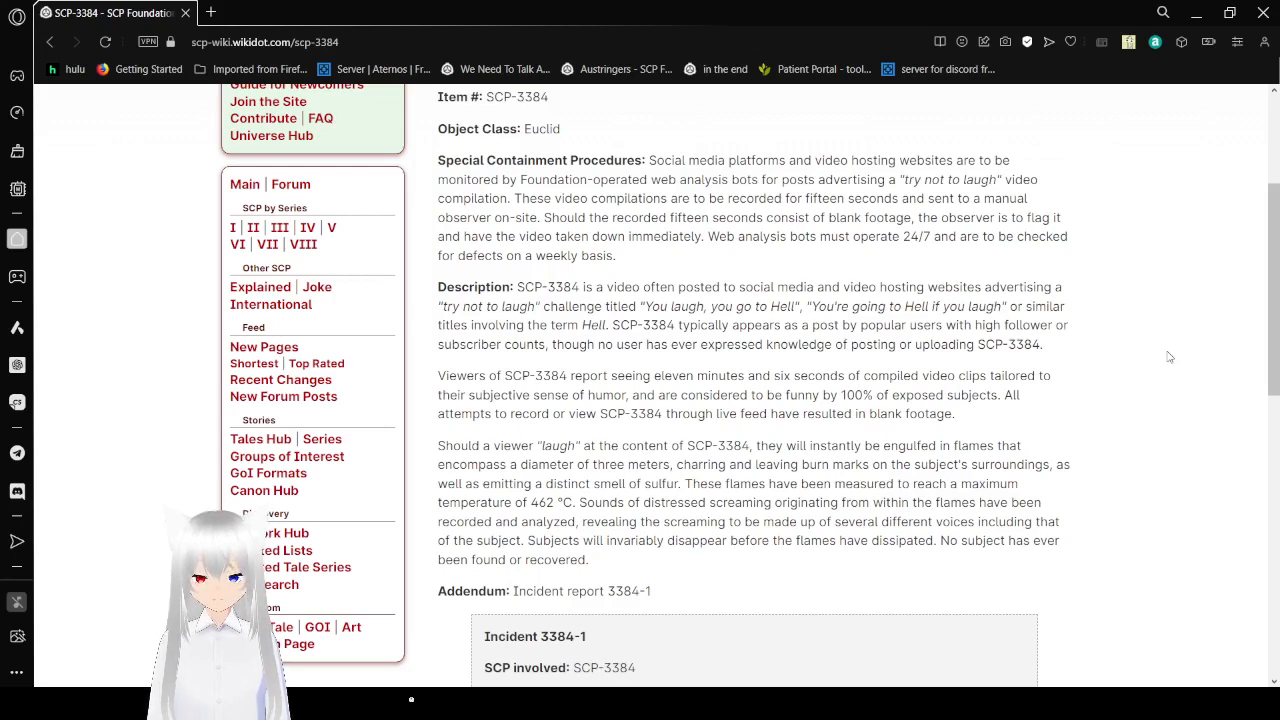
scroll(down, 3)
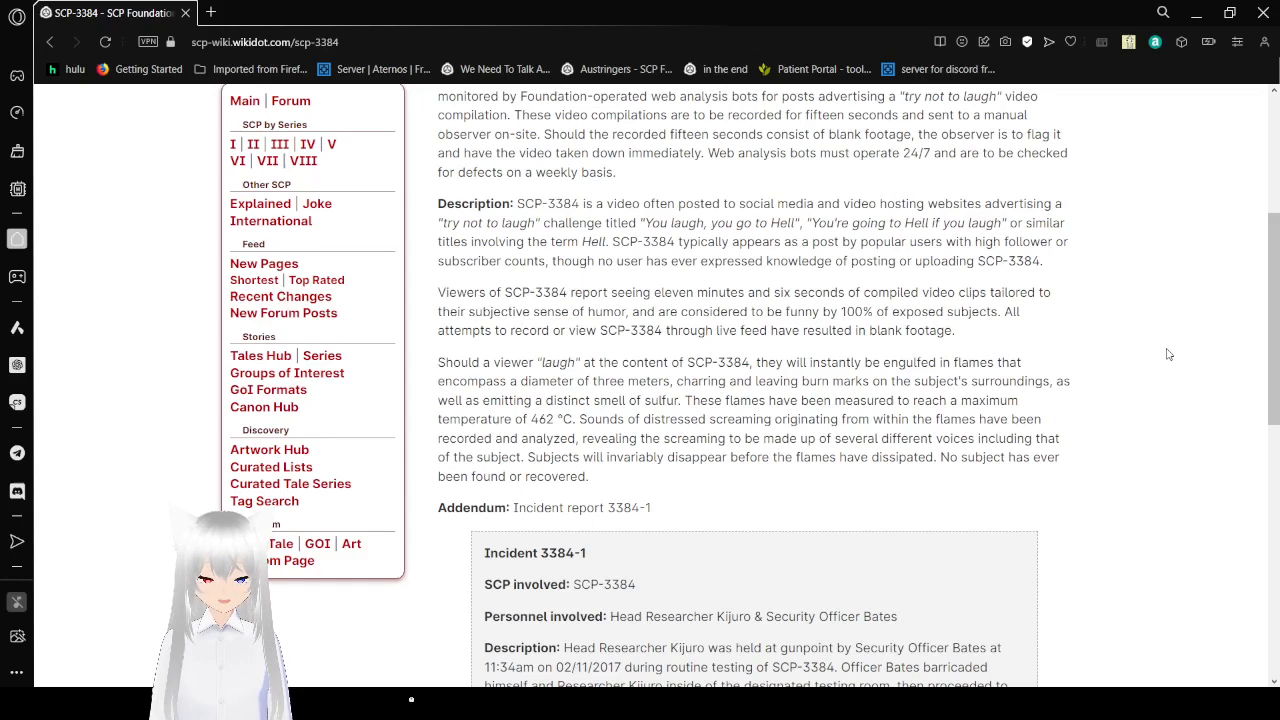
scroll(down, 3)
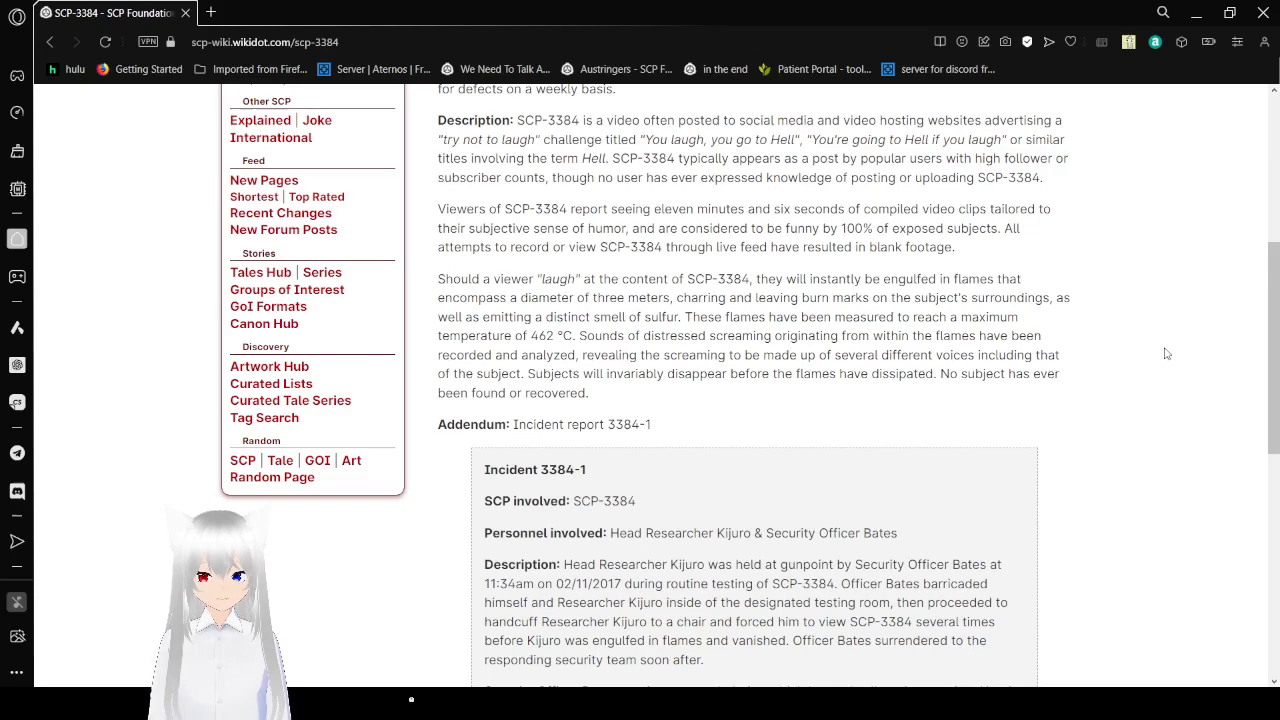
scroll(down, 3)
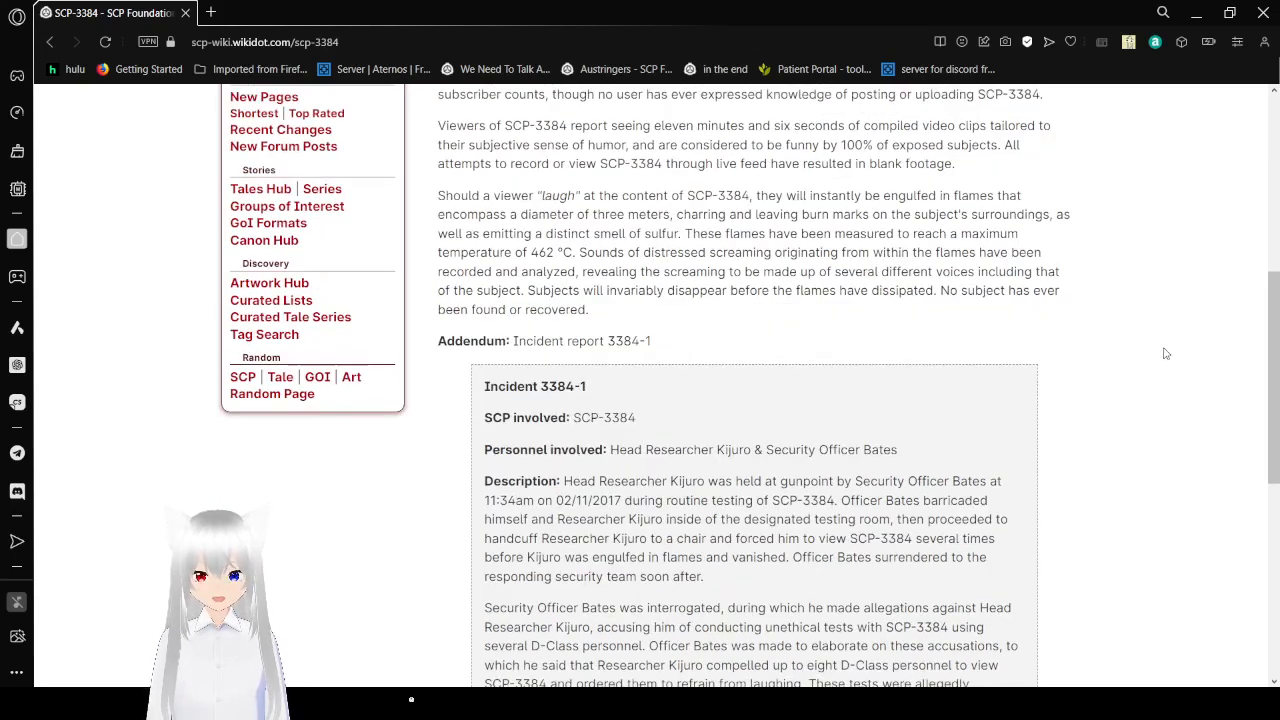
scroll(down, 3)
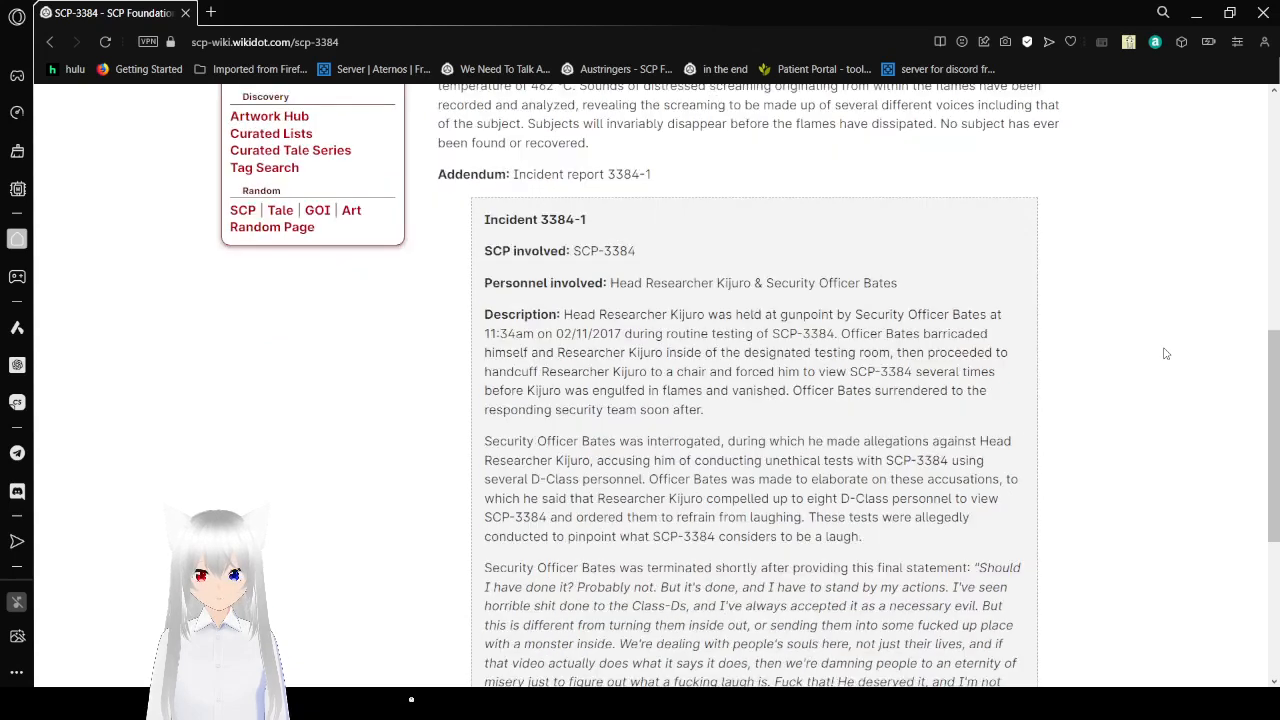
scroll(down, 3)
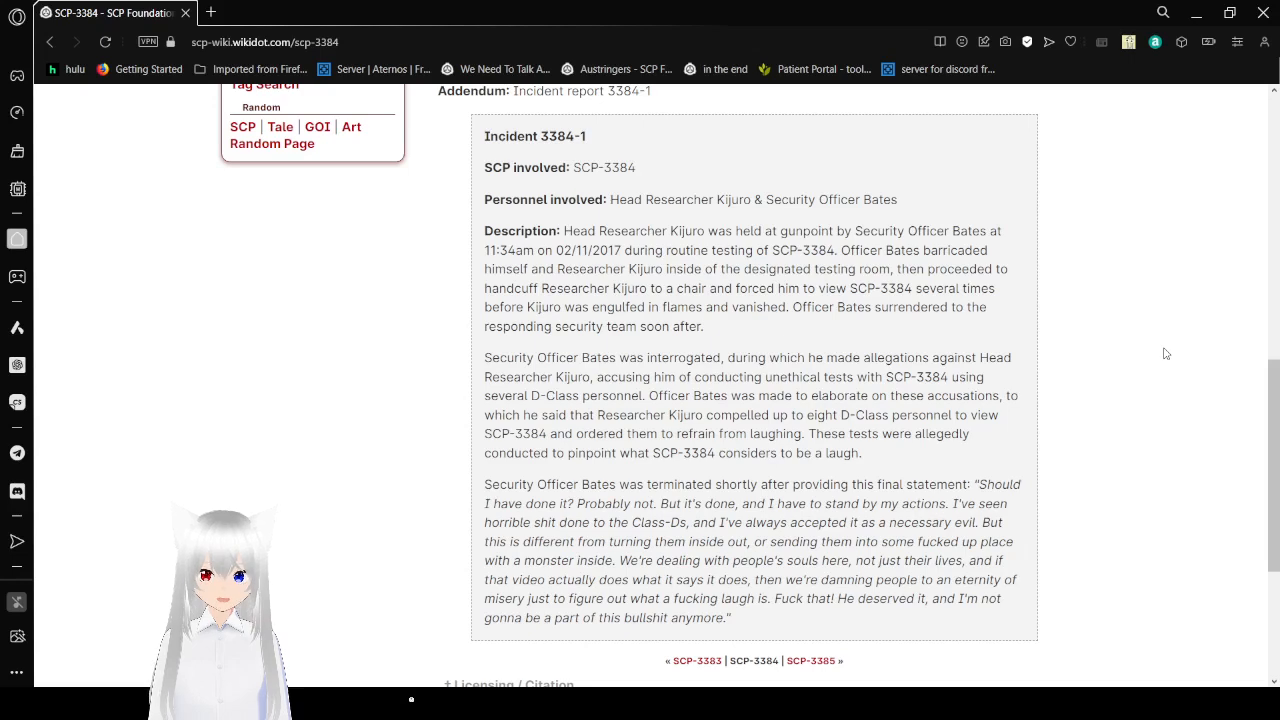
scroll(down, 3)
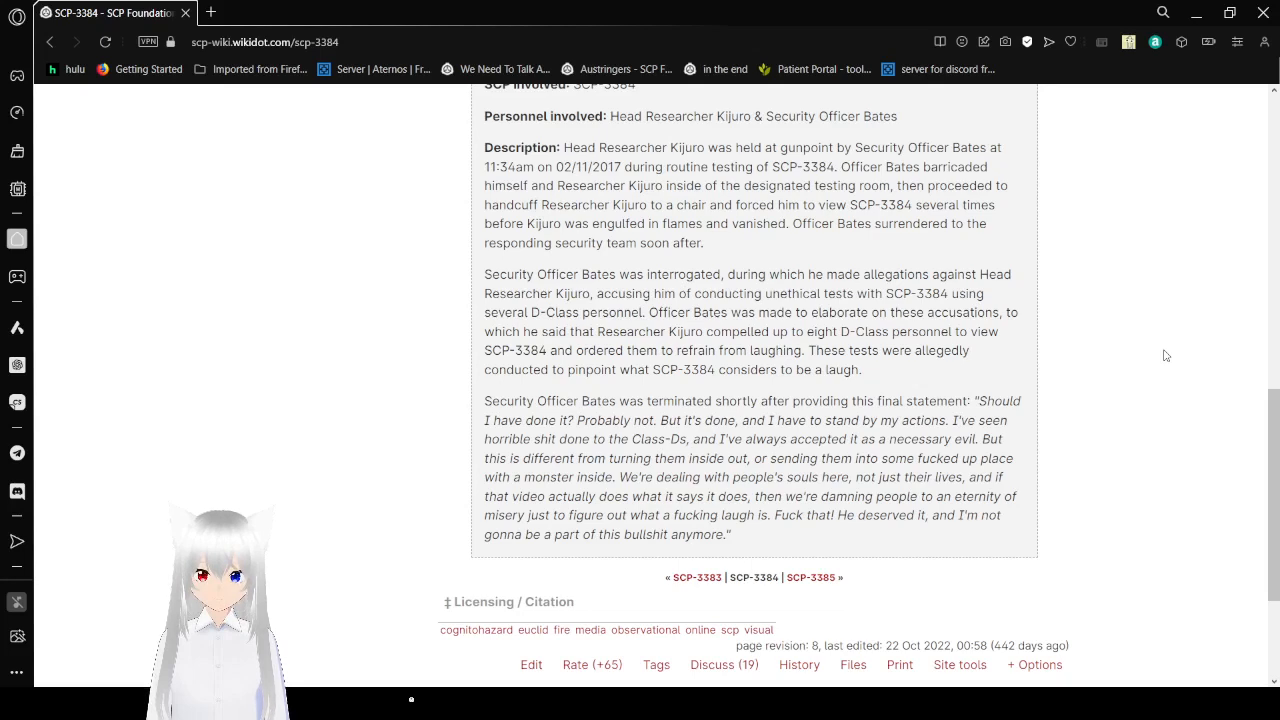
scroll(down, 3)
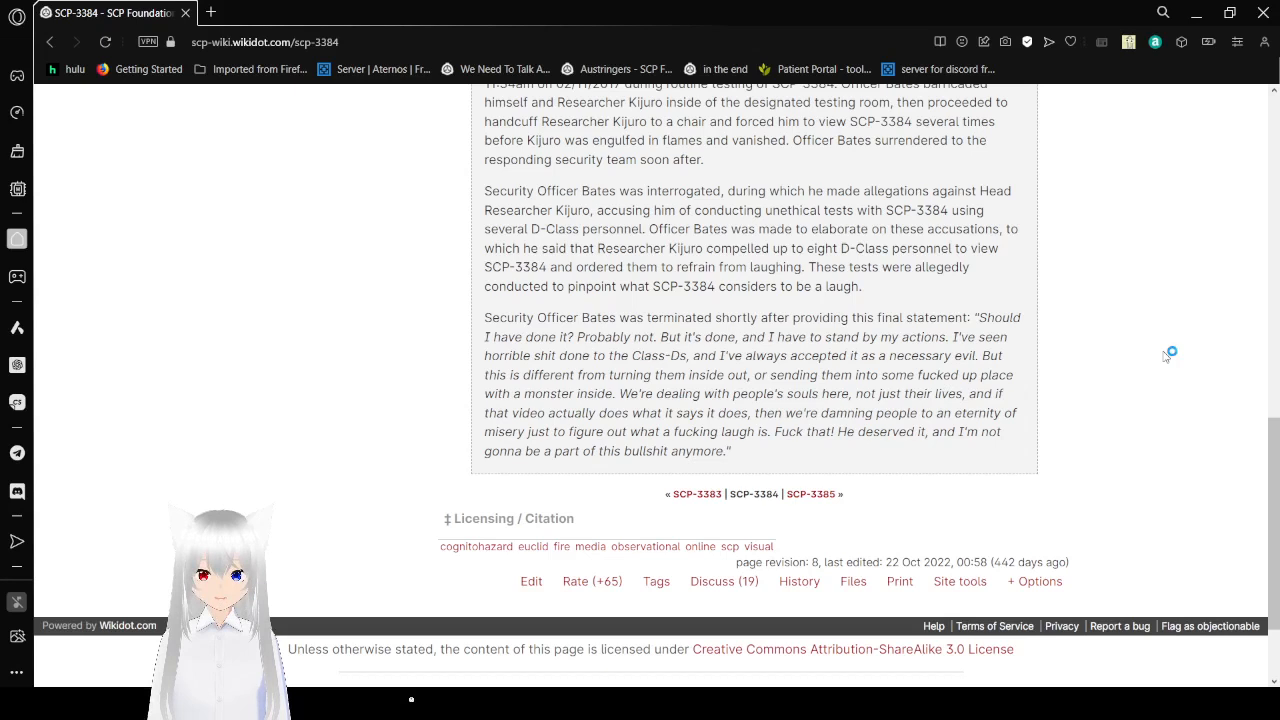
mouse_move(1164, 356)
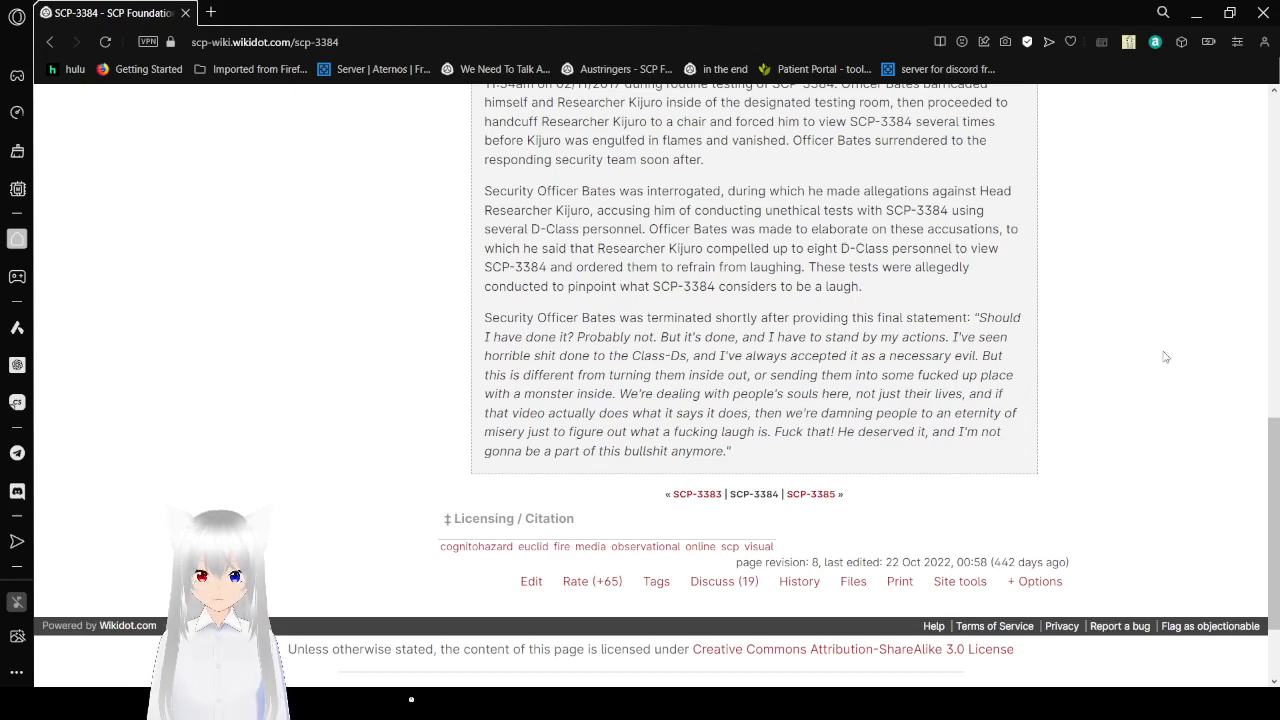